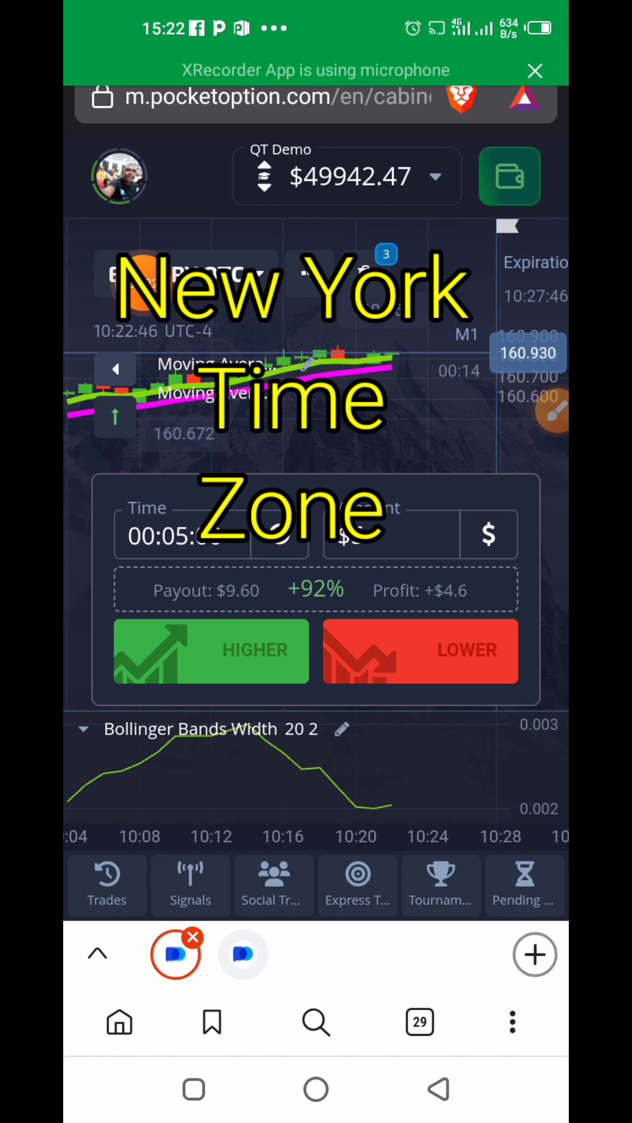
# - Review the account details and top-up, then switch from QT Demo to QT Real ($102.89)
pyautogui.click(119, 175)
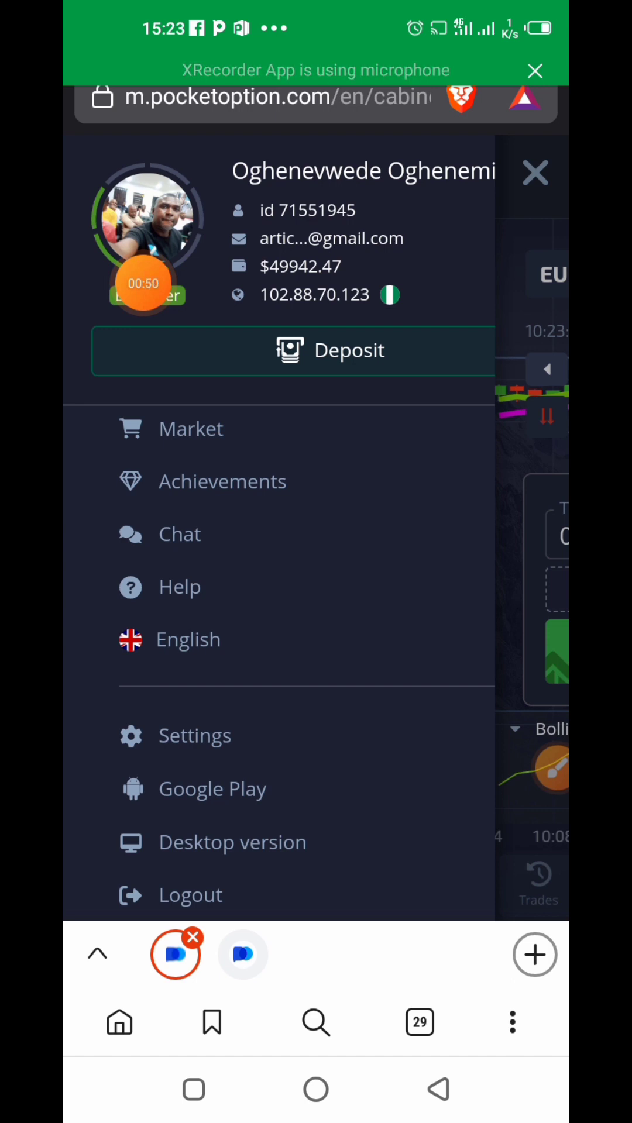
pyautogui.click(535, 173)
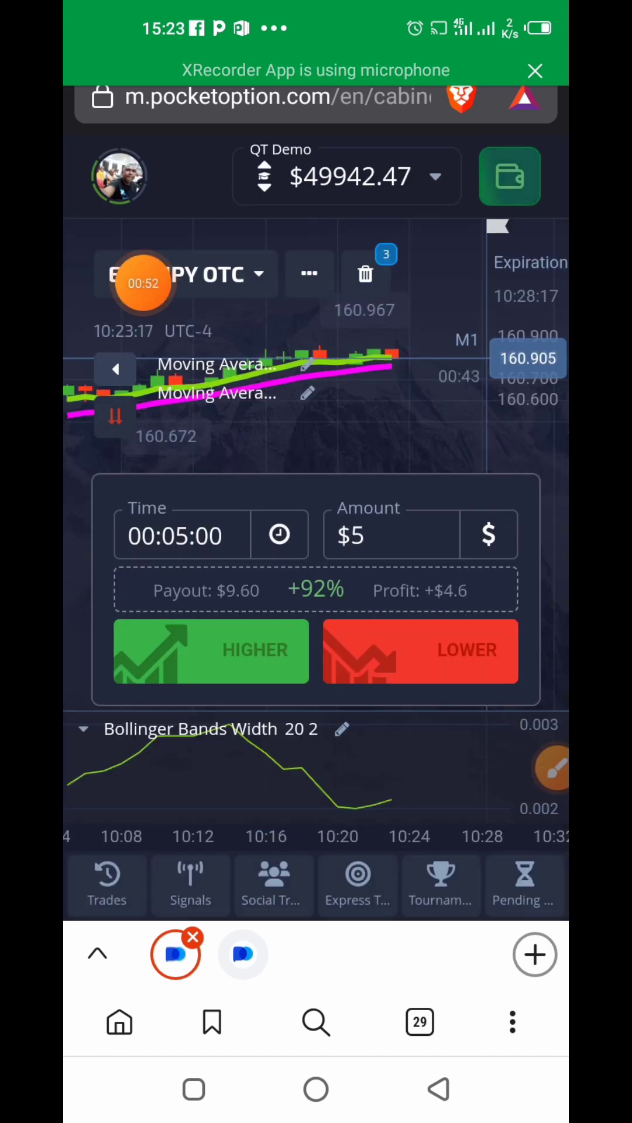
pyautogui.click(509, 176)
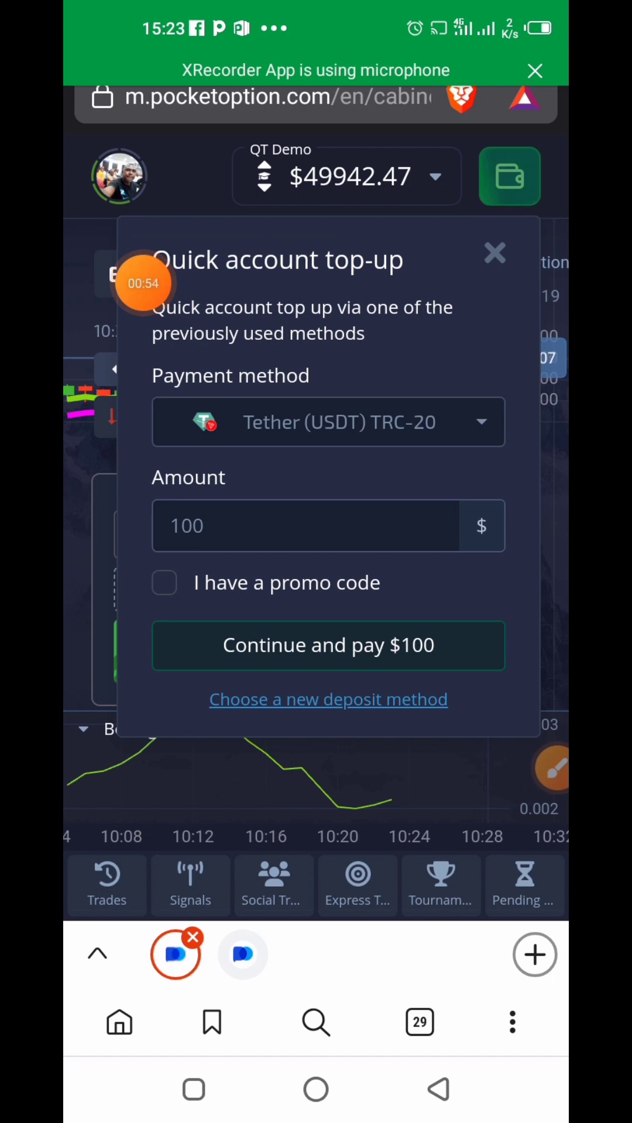
pyautogui.click(494, 254)
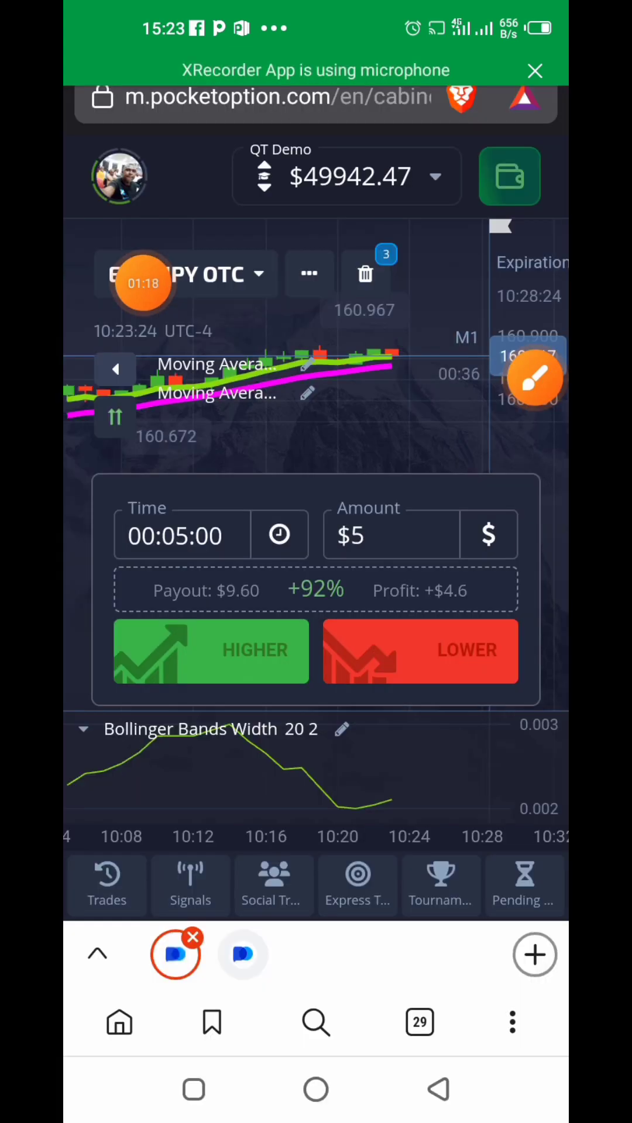
pyautogui.click(346, 176)
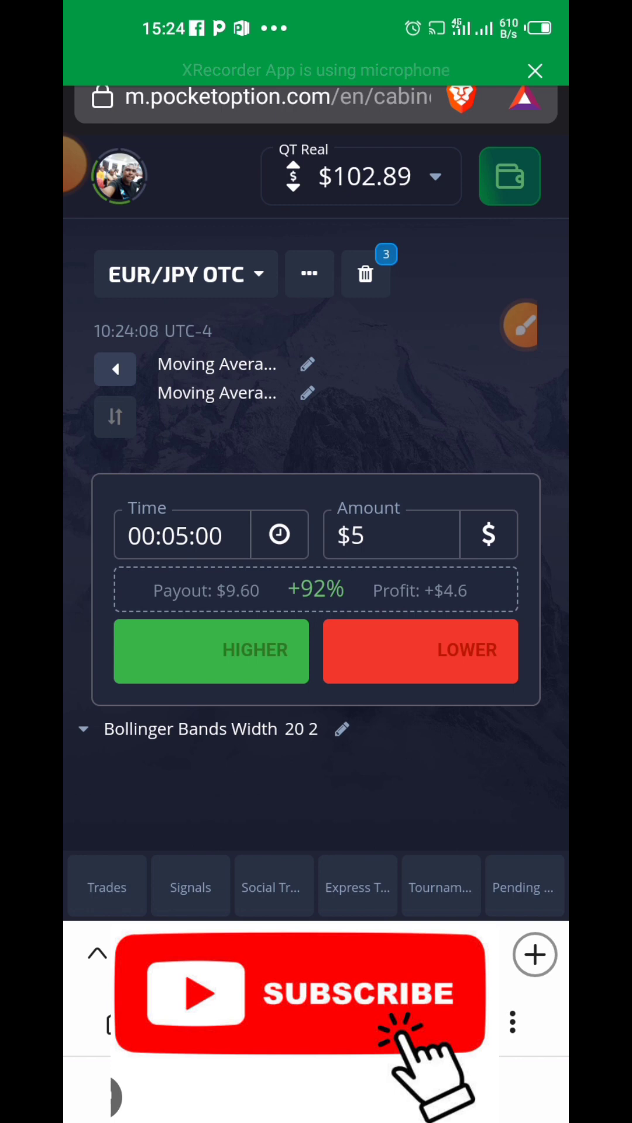
# - Search 'usdi' in the asset list and pick USD/IDR OTC, paying 57%
pyautogui.click(175, 274)
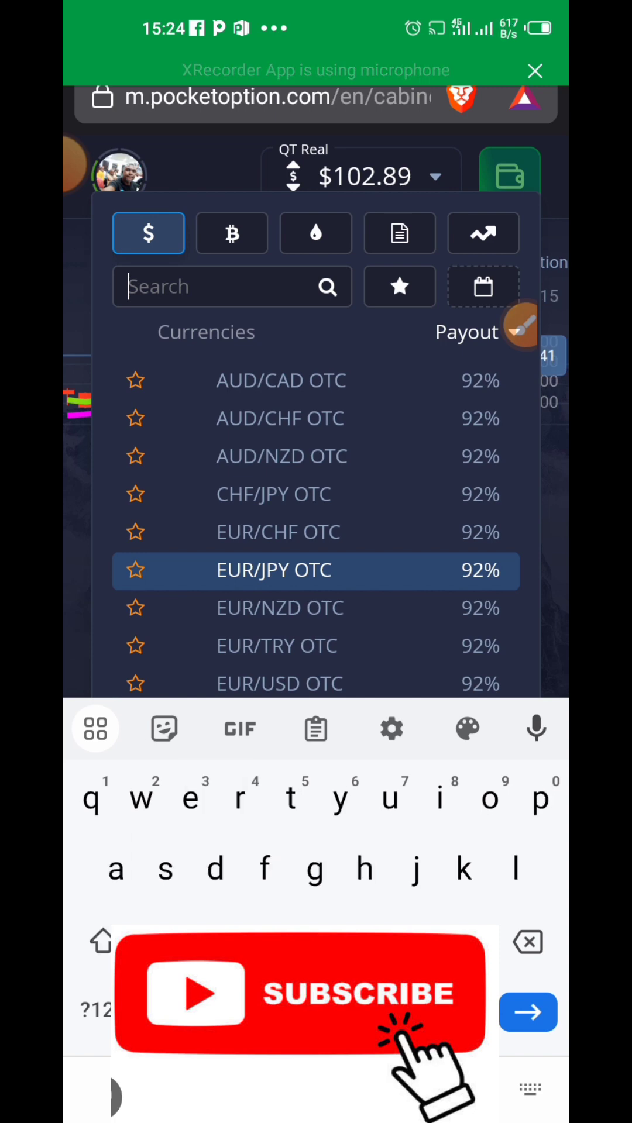
pyautogui.write('usdir')
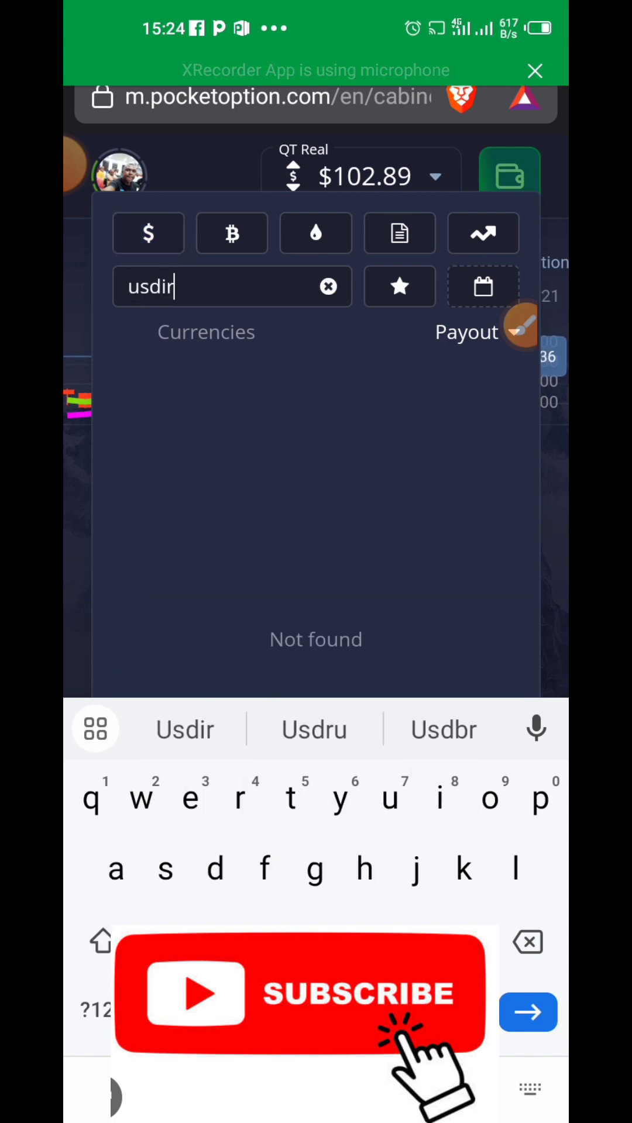
pyautogui.press('Backspace')
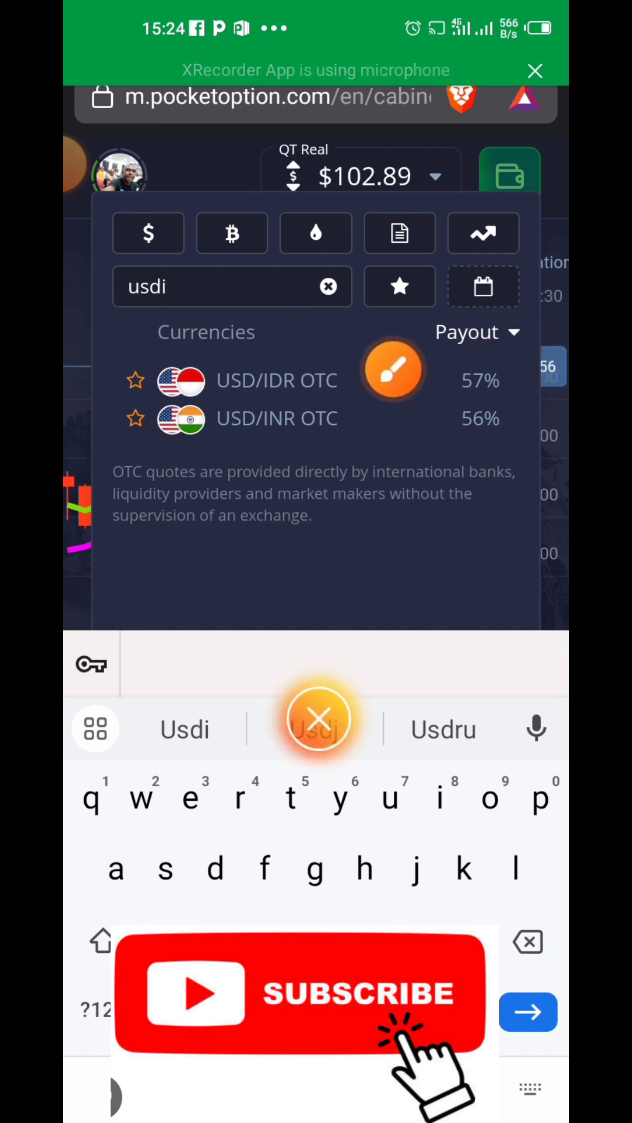
pyautogui.click(275, 380)
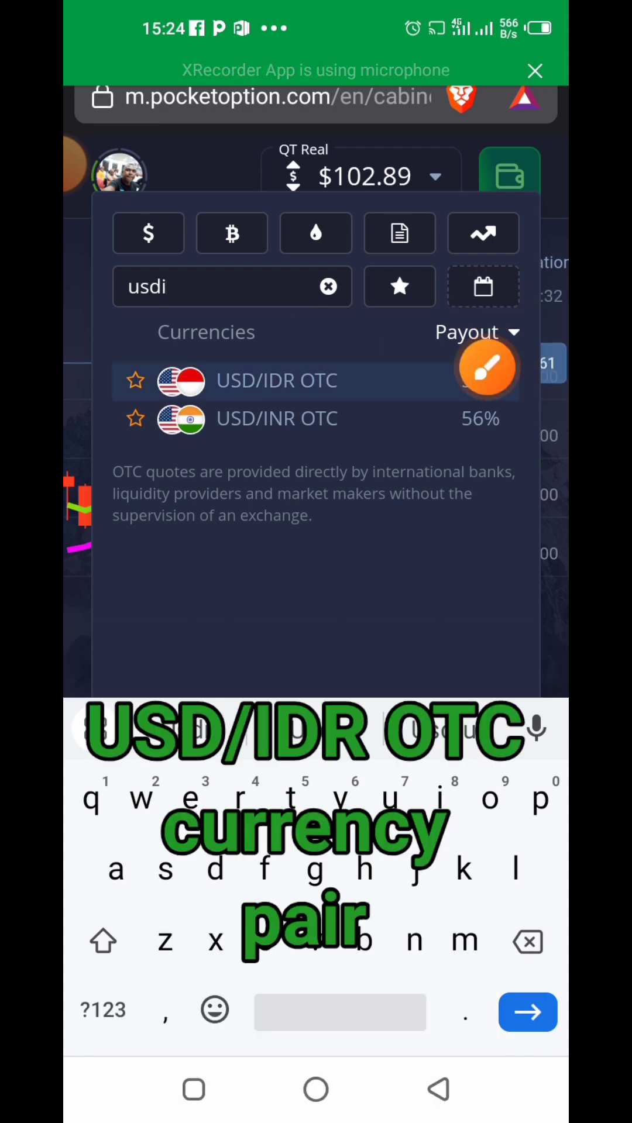
pyautogui.click(276, 380)
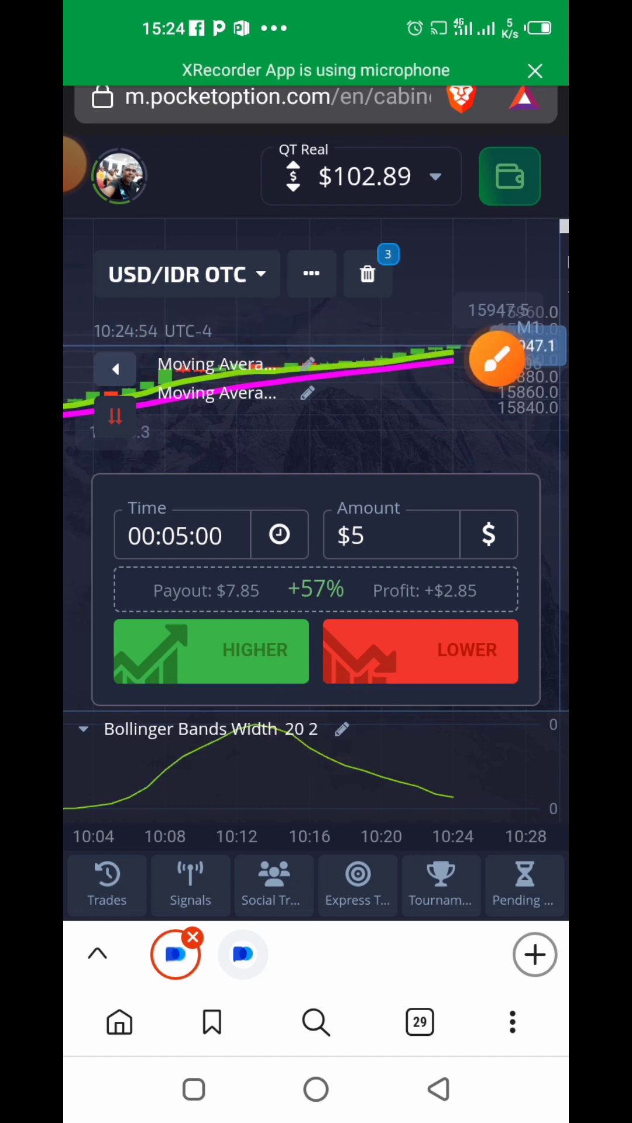
pyautogui.press('recent')
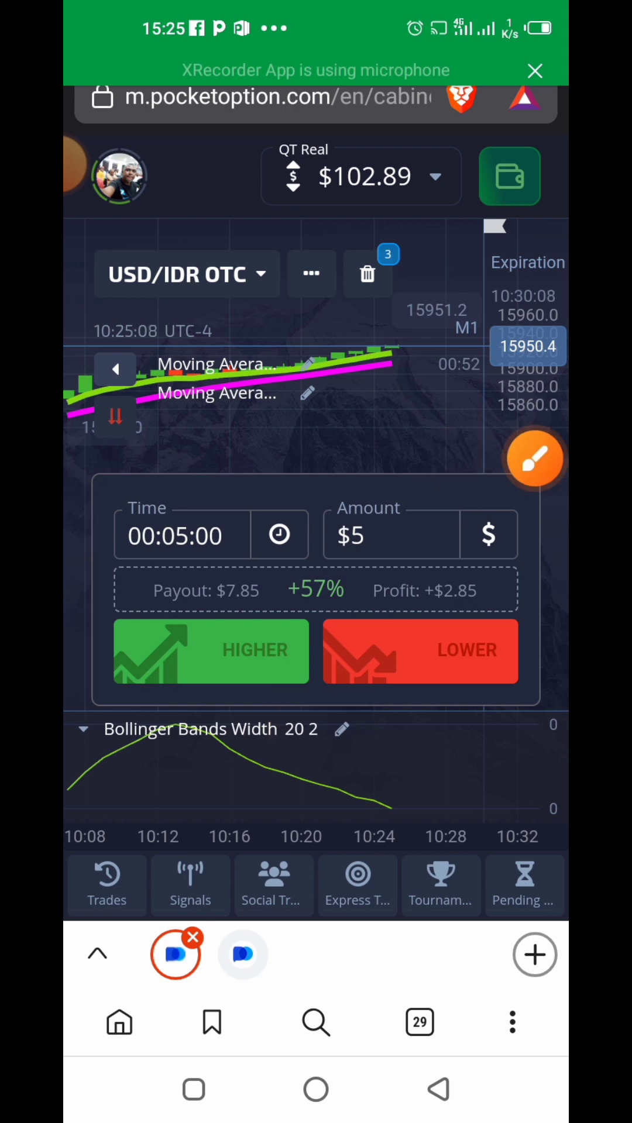
# - Place a $5 LOWER trade on USD/IDR OTC at 76% payout
pyautogui.click(420, 651)
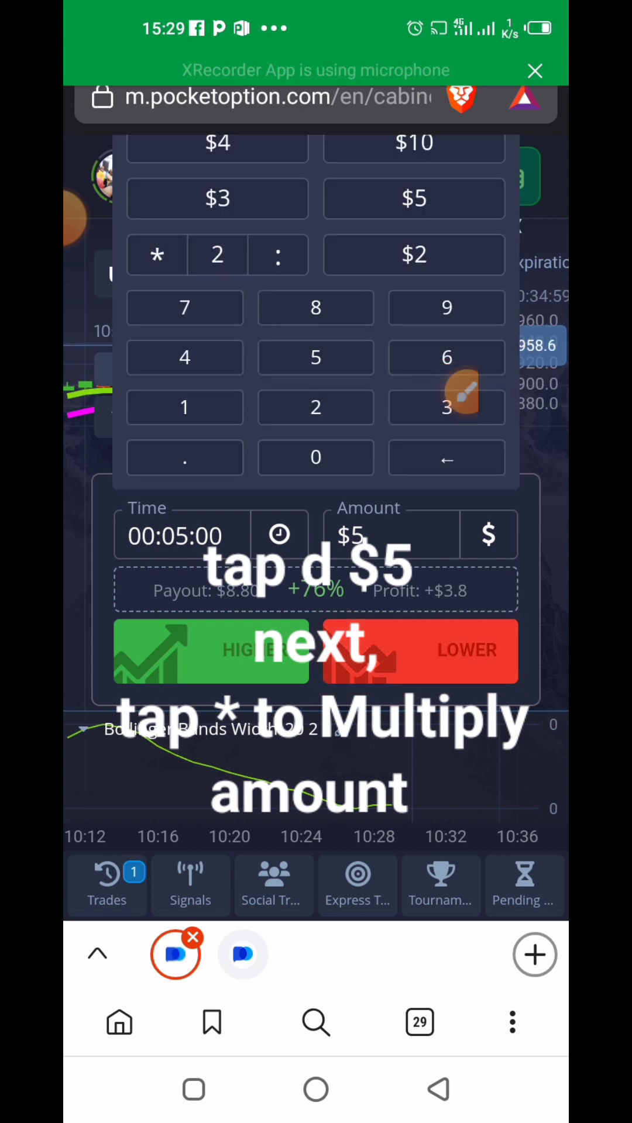
# - Double the amount from $5 to $10 and place a LOWER trade on USD/IDR OTC
pyautogui.click(156, 255)
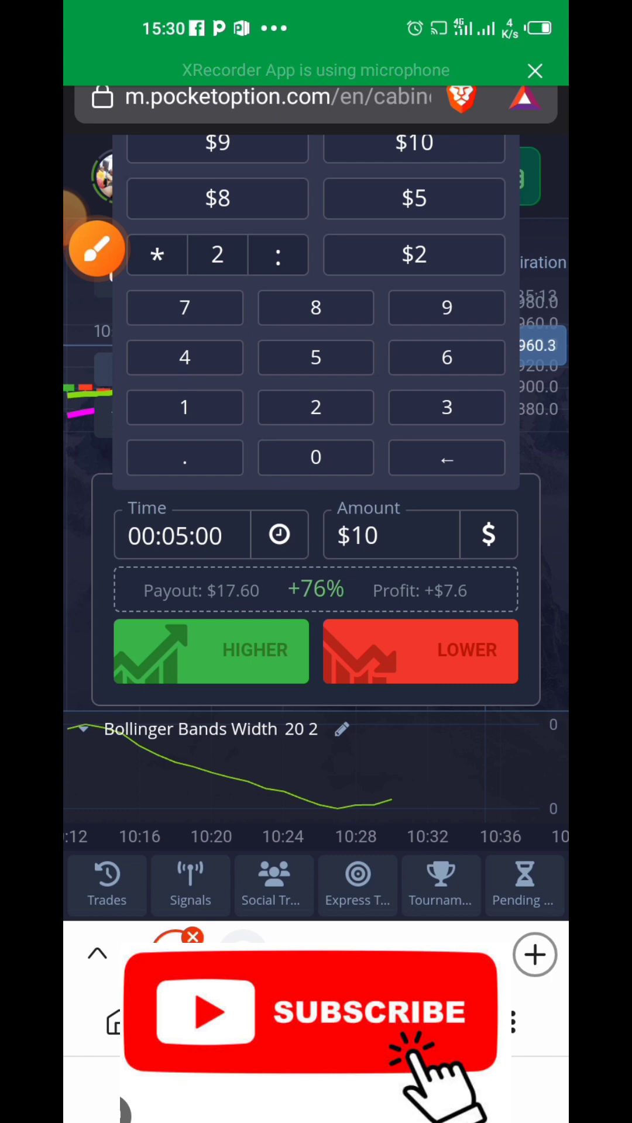
pyautogui.click(488, 534)
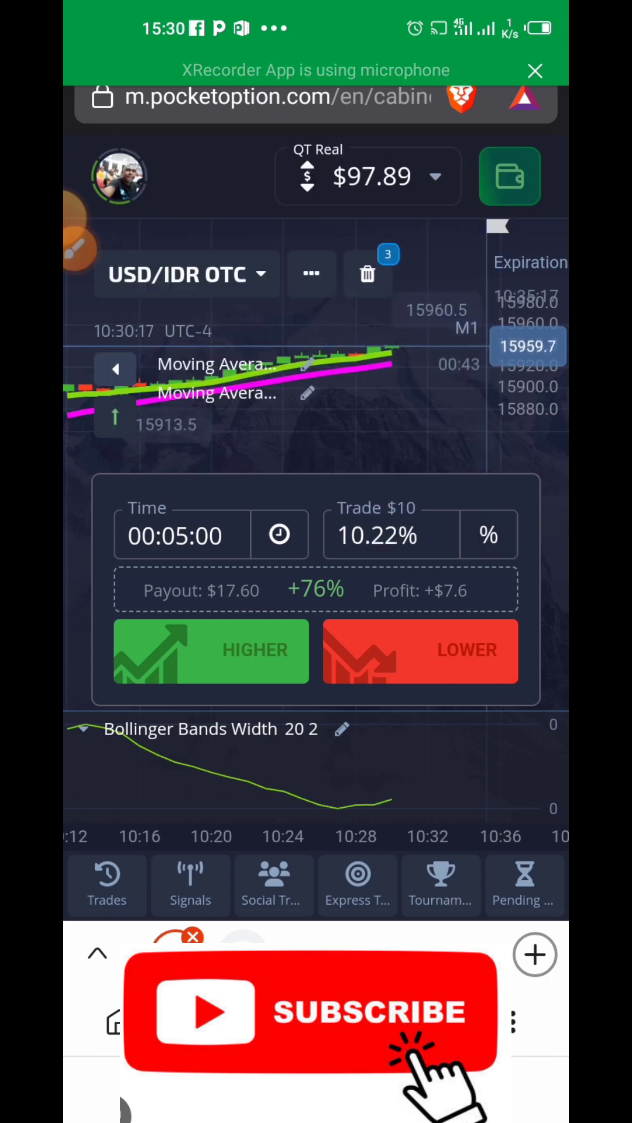
pyautogui.click(420, 650)
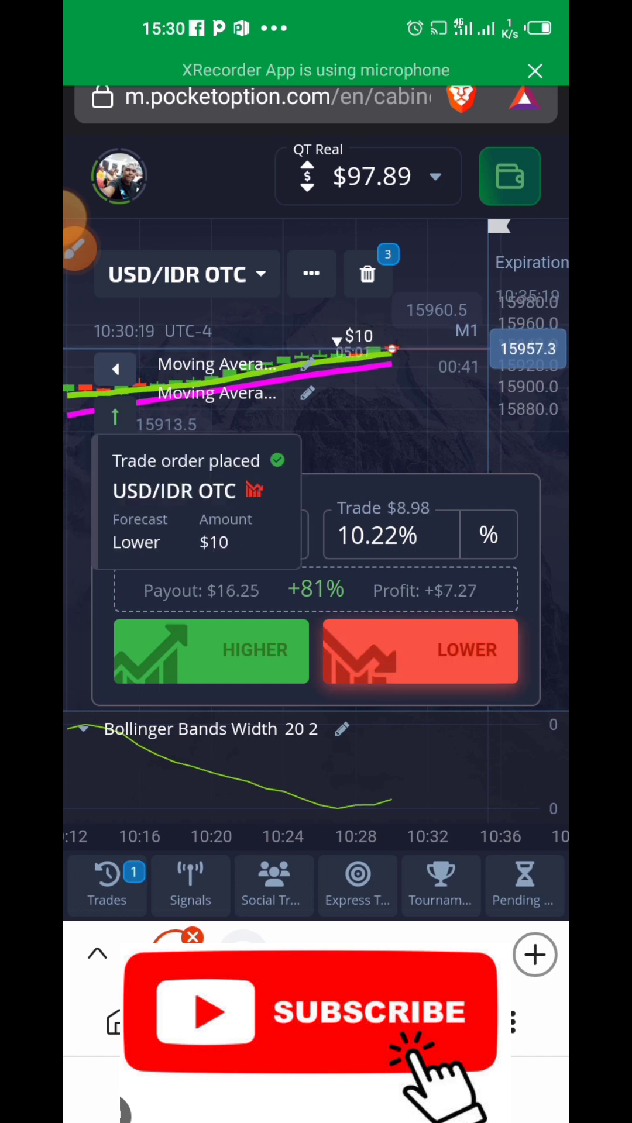